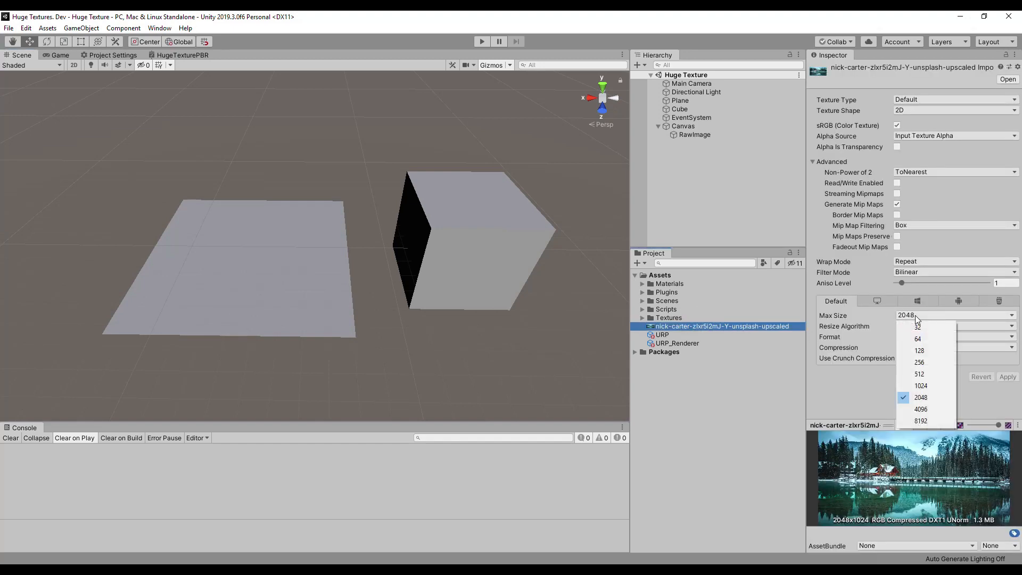
mouse_move(931, 424)
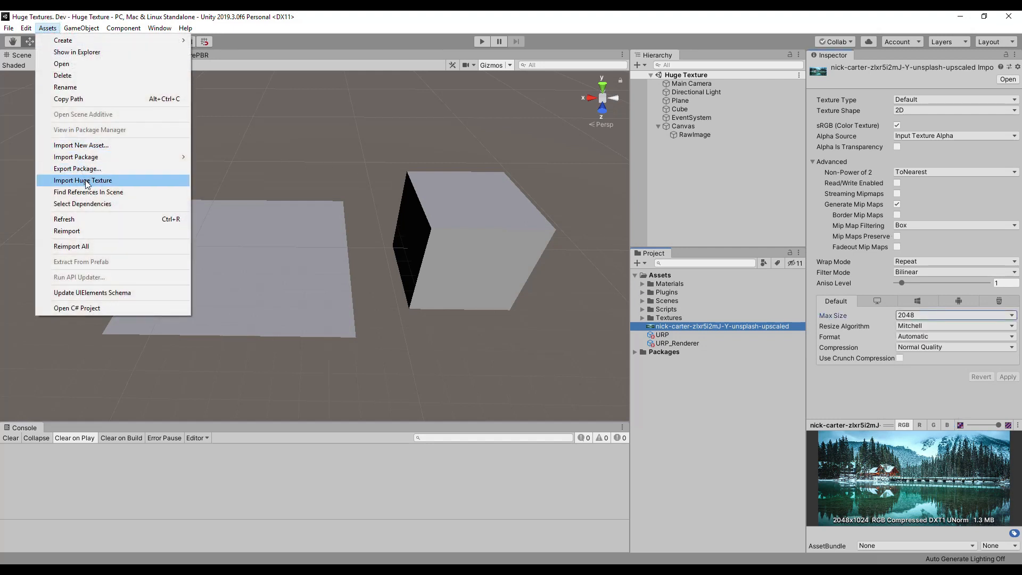
- Import the 16384x9216 lake photo as a 144-page 1024x1024 texture array and select the new asset
click(82, 180)
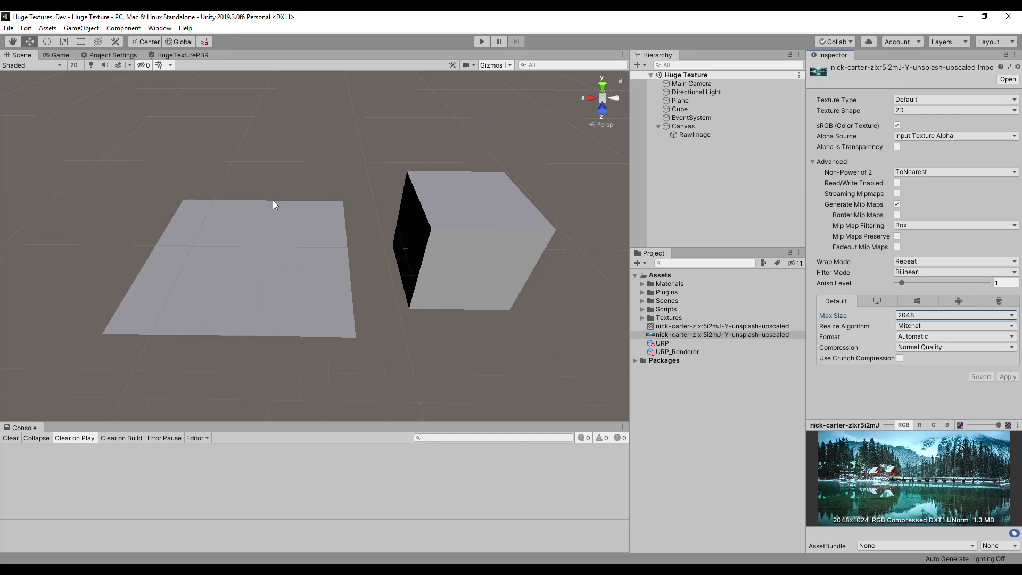
click(722, 327)
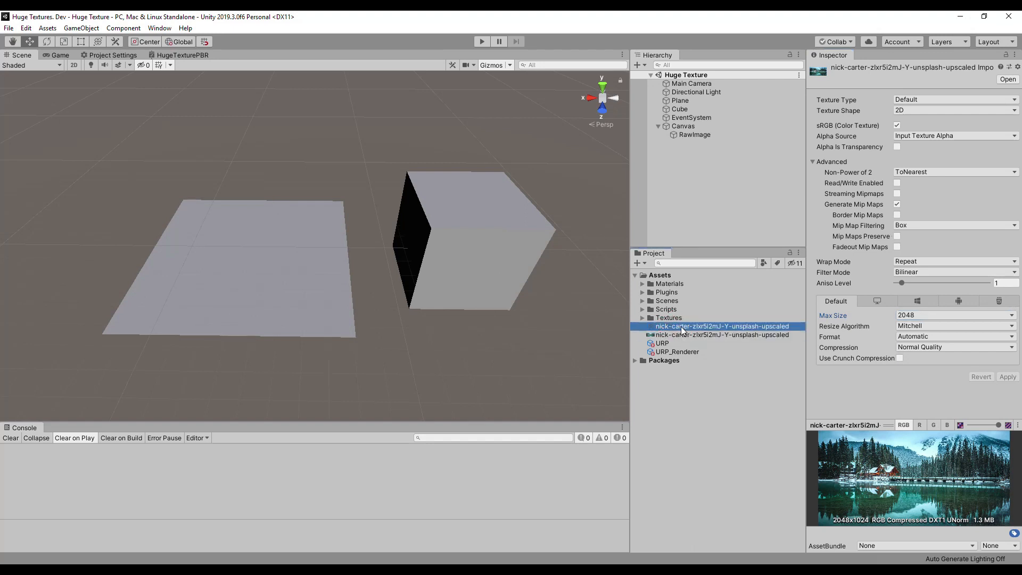
click(722, 335)
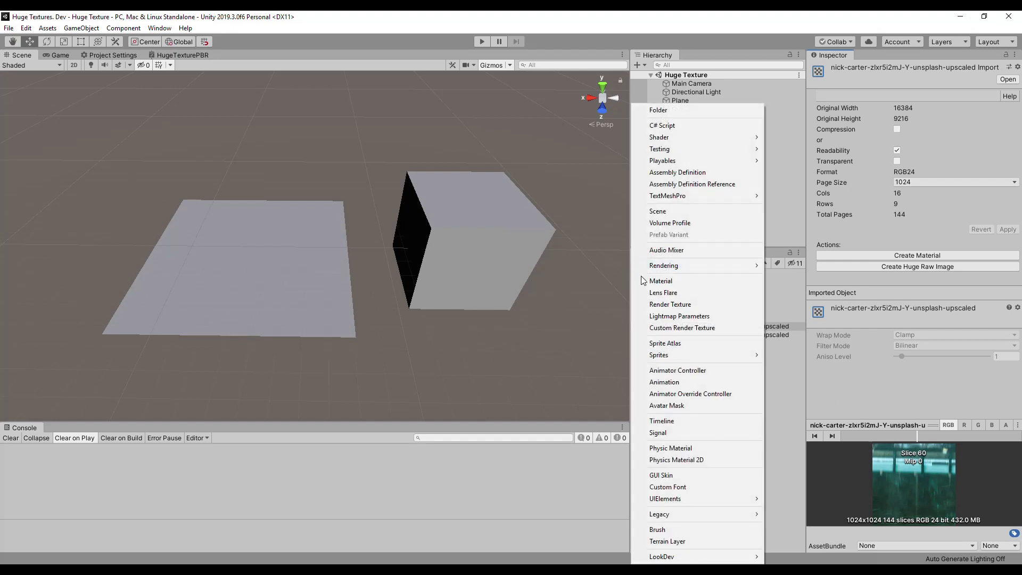
- Create the Huge Texture material using the Huge Texture/Diffuse Array shader
click(660, 281)
text(Huge Texture)
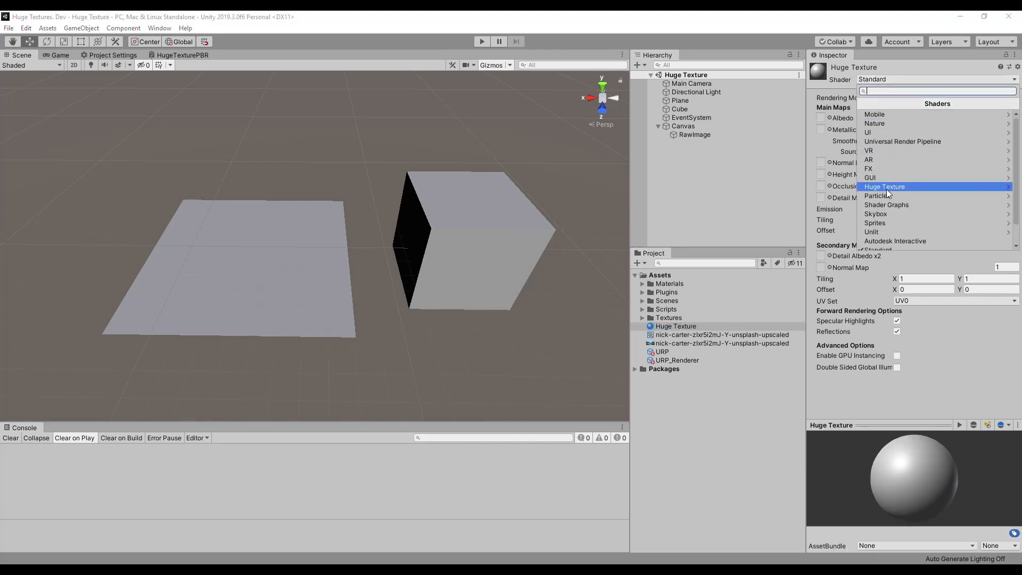
click(884, 186)
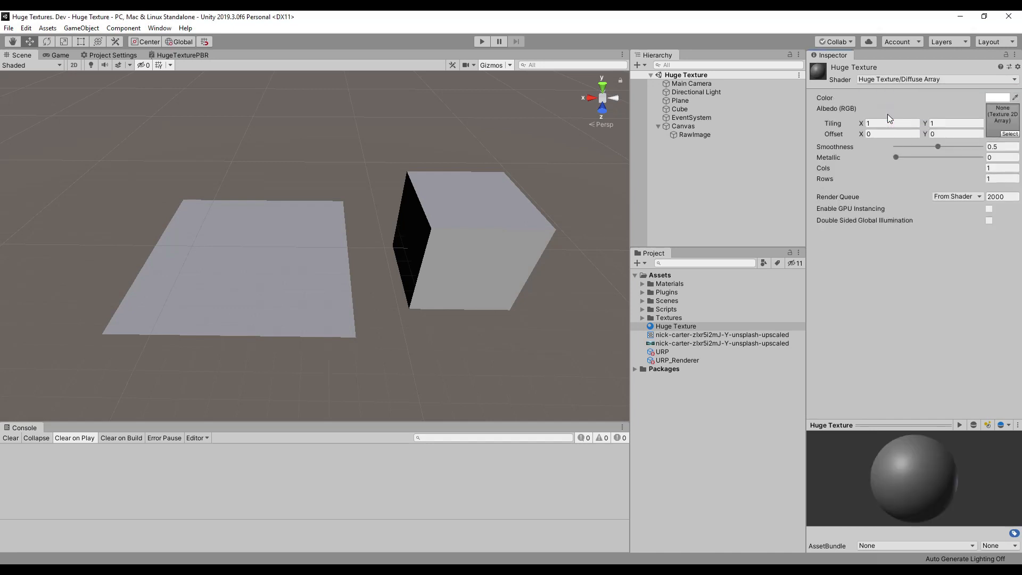
click(675, 326)
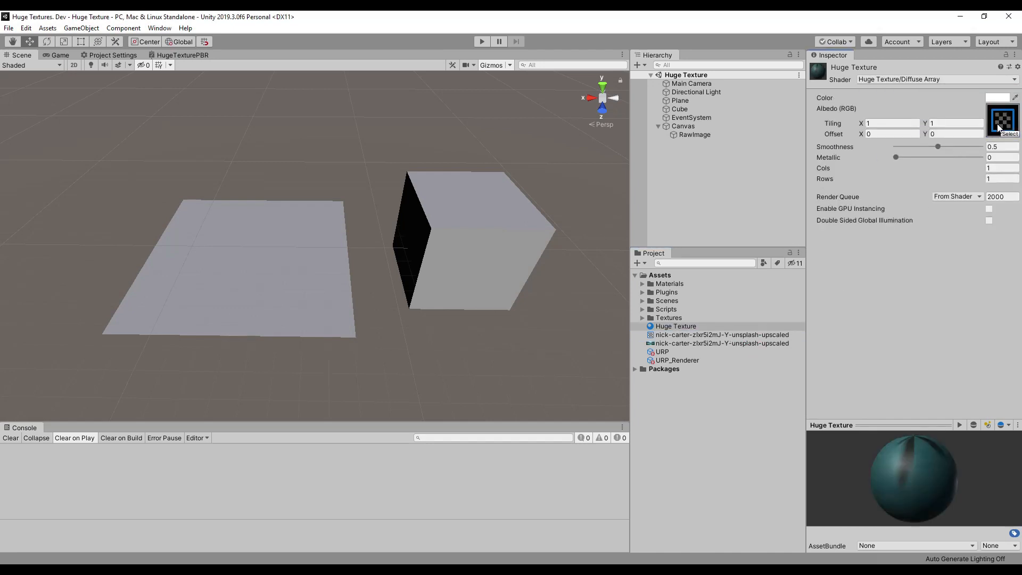
- Assign the 144-page texture array as Albedo with 16 columns and 9 rows
click(723, 334)
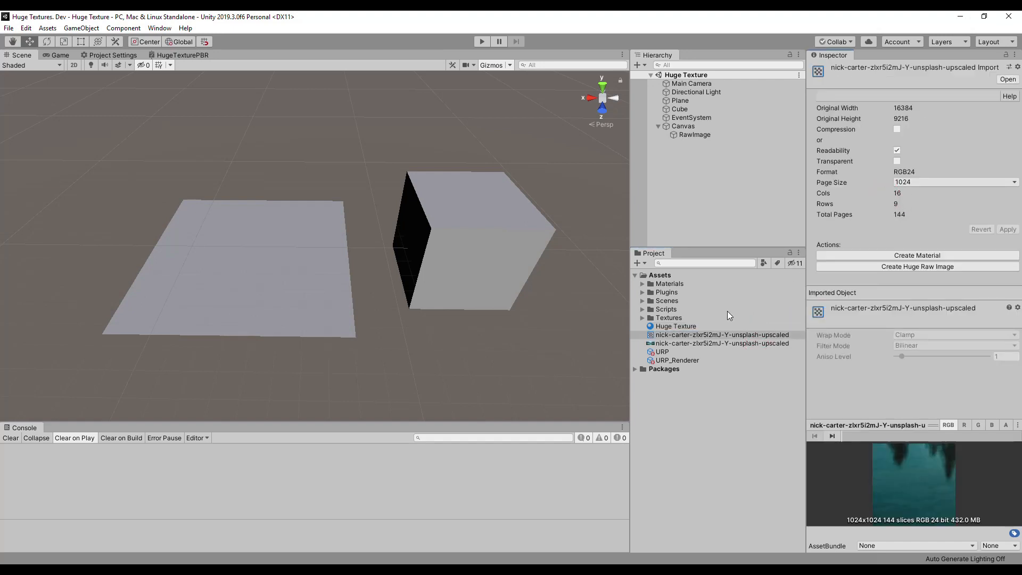
click(675, 326)
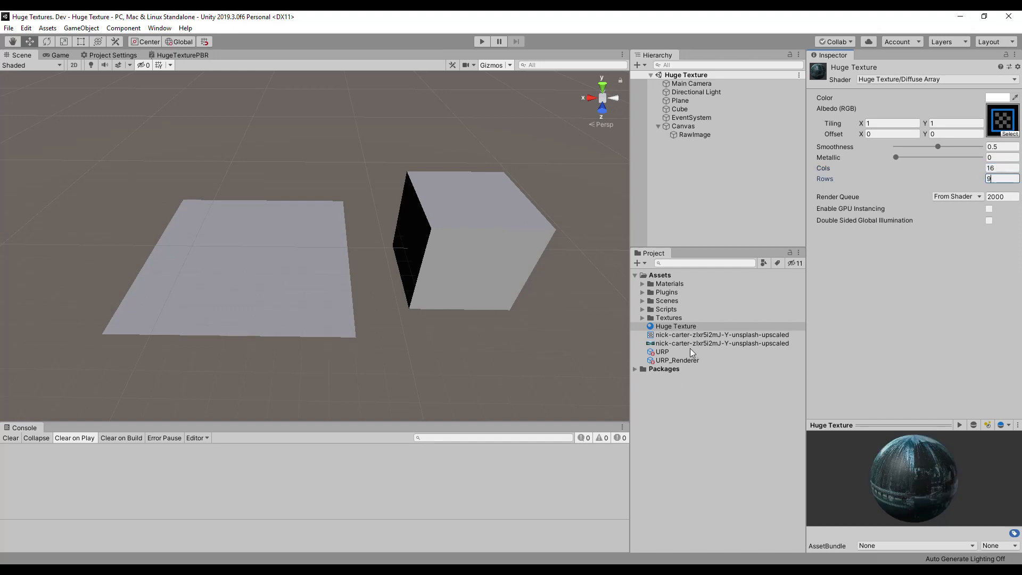
click(675, 326)
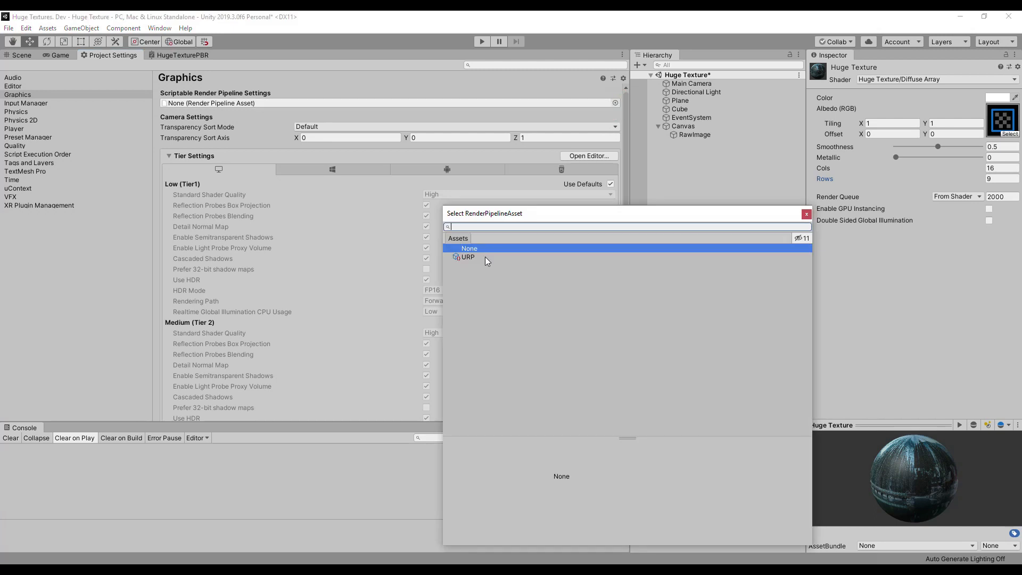
- Switch the project's Graphics settings to the URP render pipeline asset
click(469, 256)
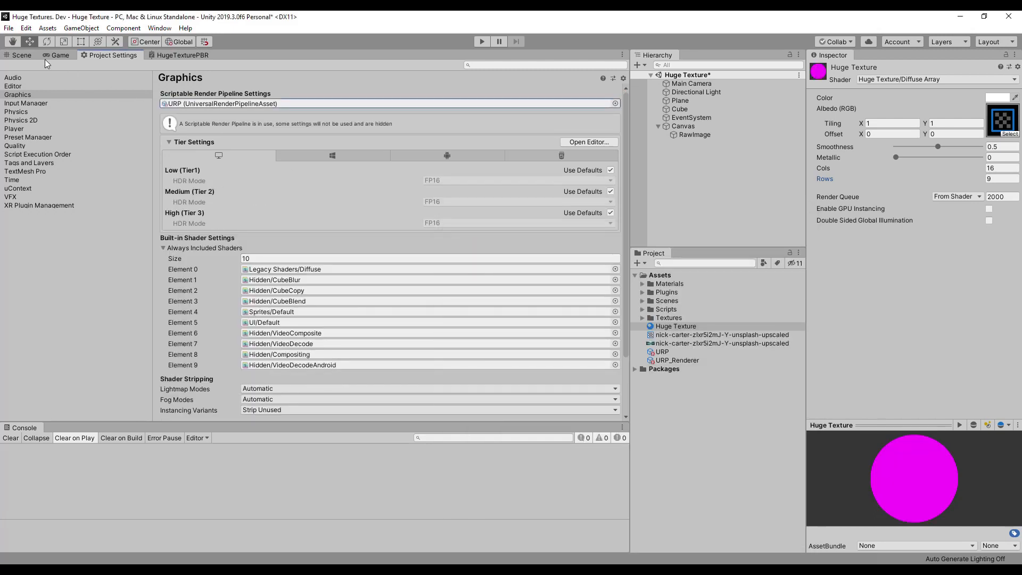
click(17, 56)
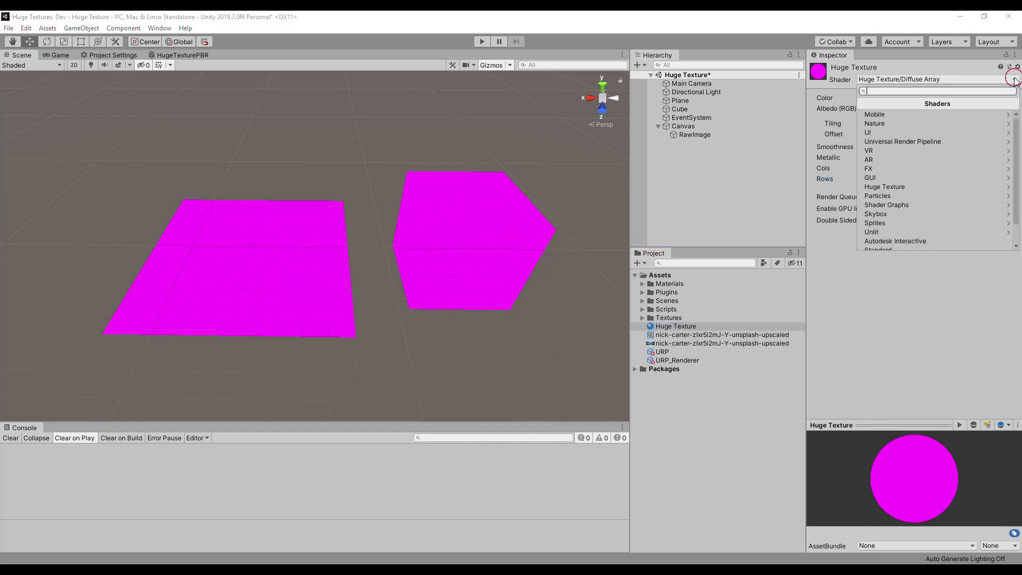
click(886, 204)
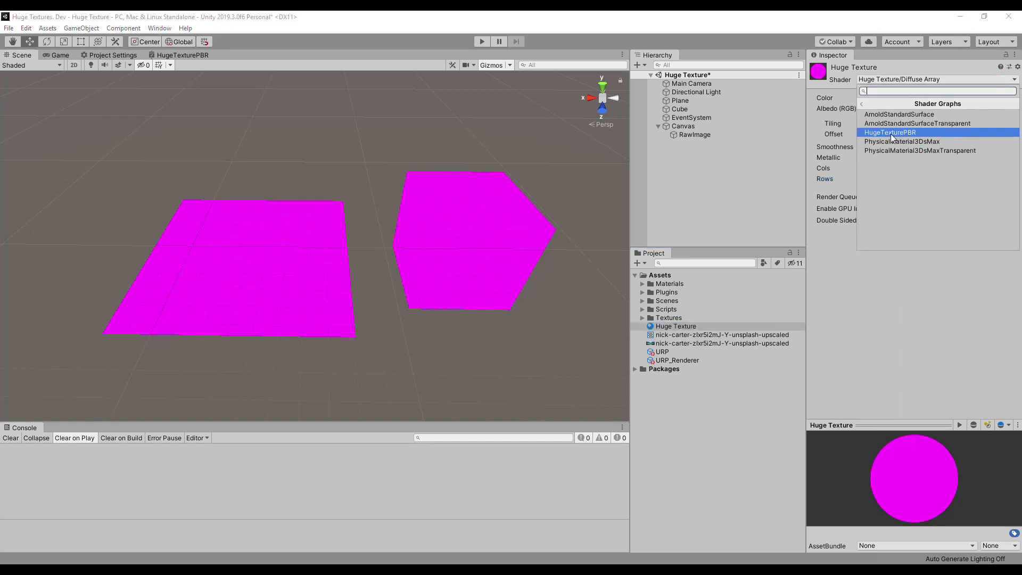
- Give the Huge Texture material the HugeTexturePBR shader graph so plane and cube show the photo
click(889, 132)
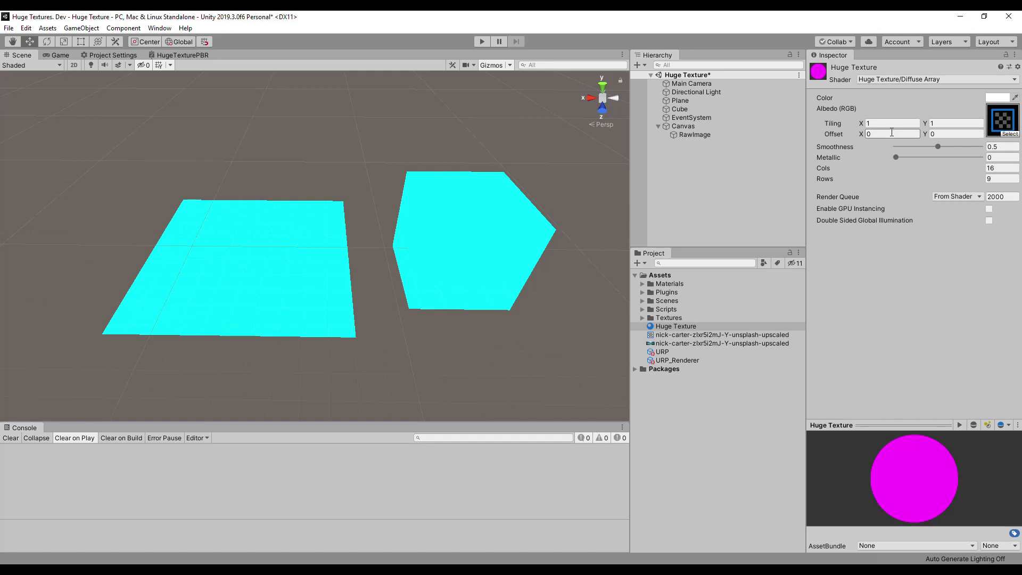
click(938, 78)
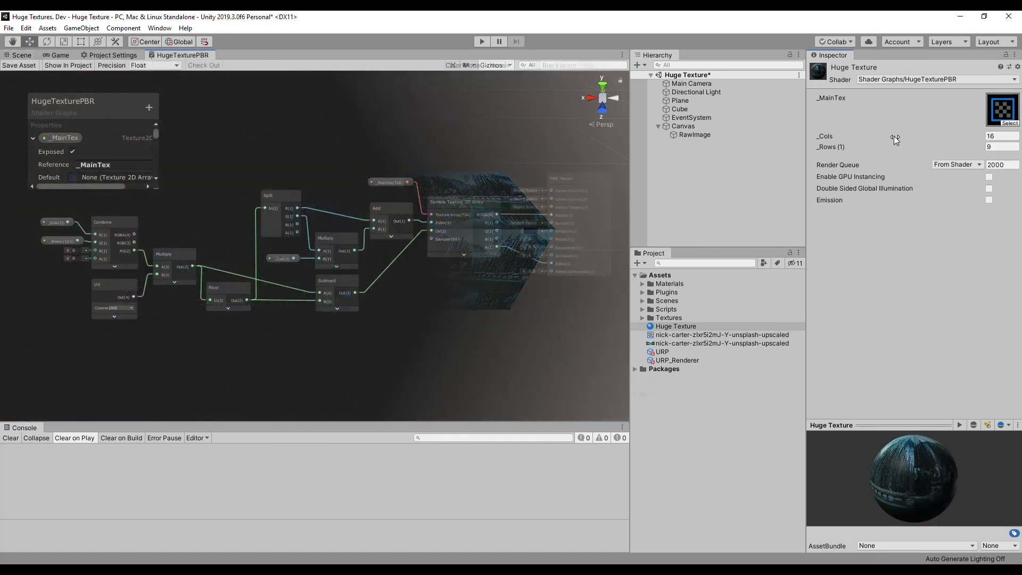
click(705, 143)
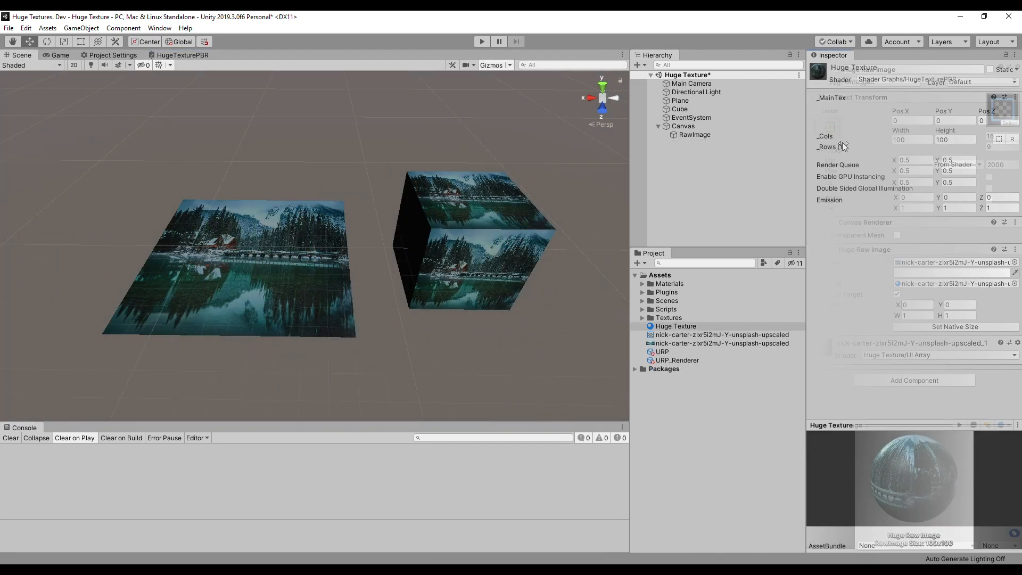
- Remove the plain Raw Image component from the RawImage UI object
click(694, 134)
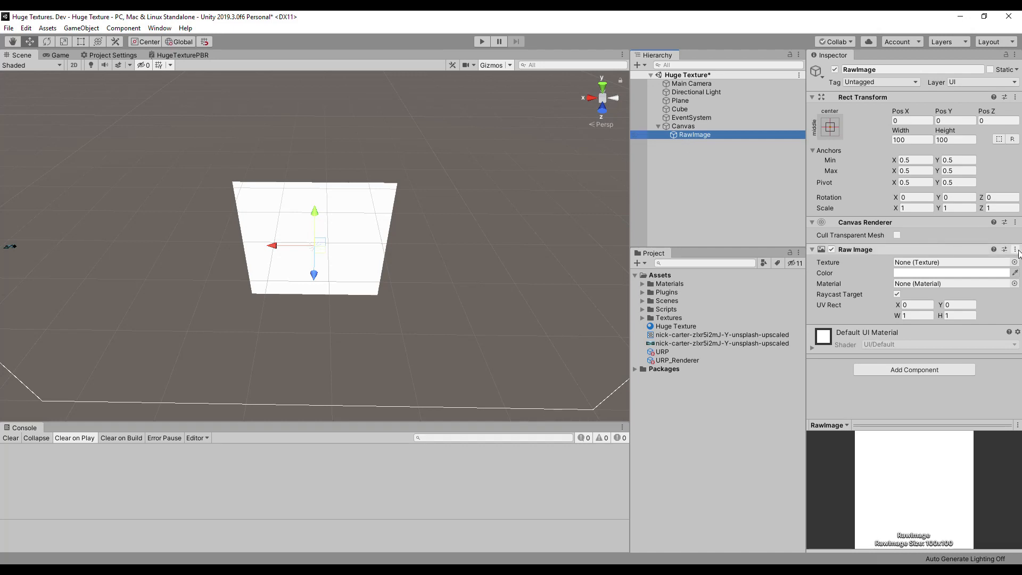
click(1016, 249)
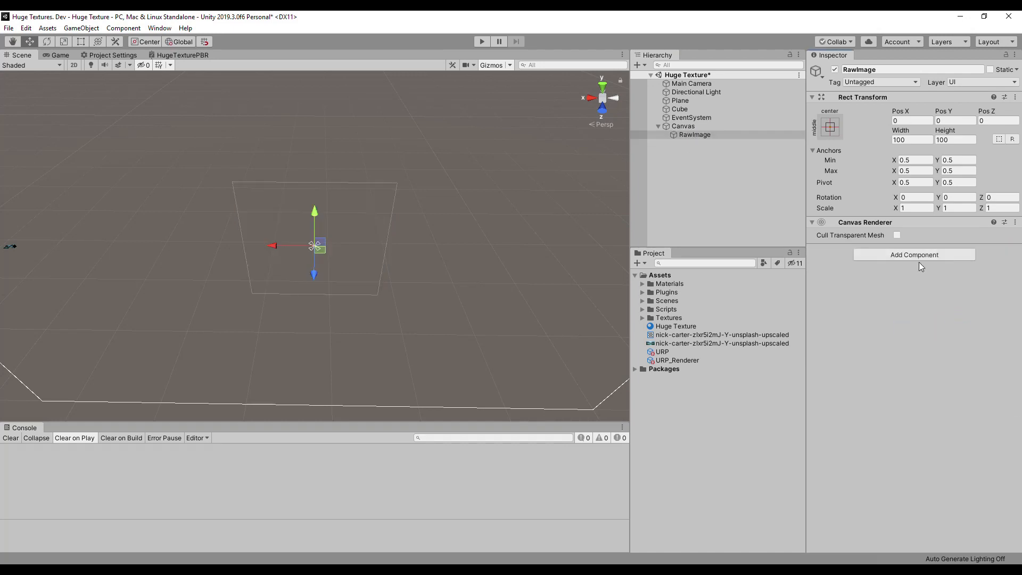
click(913, 254)
text(Huge Texture UI)
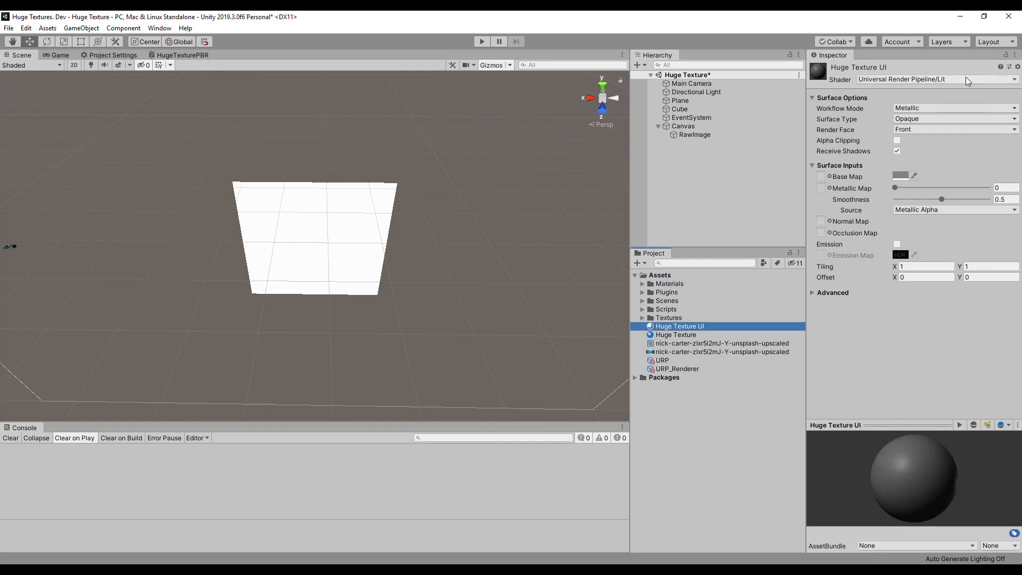
- Set the Huge Texture UI material to the Huge Texture/UI Array shader
click(938, 79)
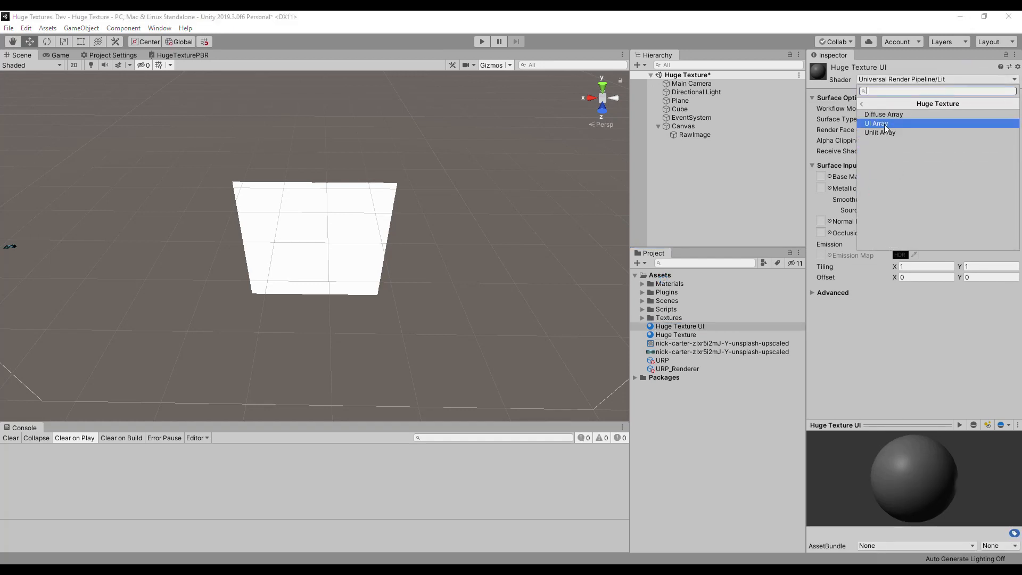
click(875, 123)
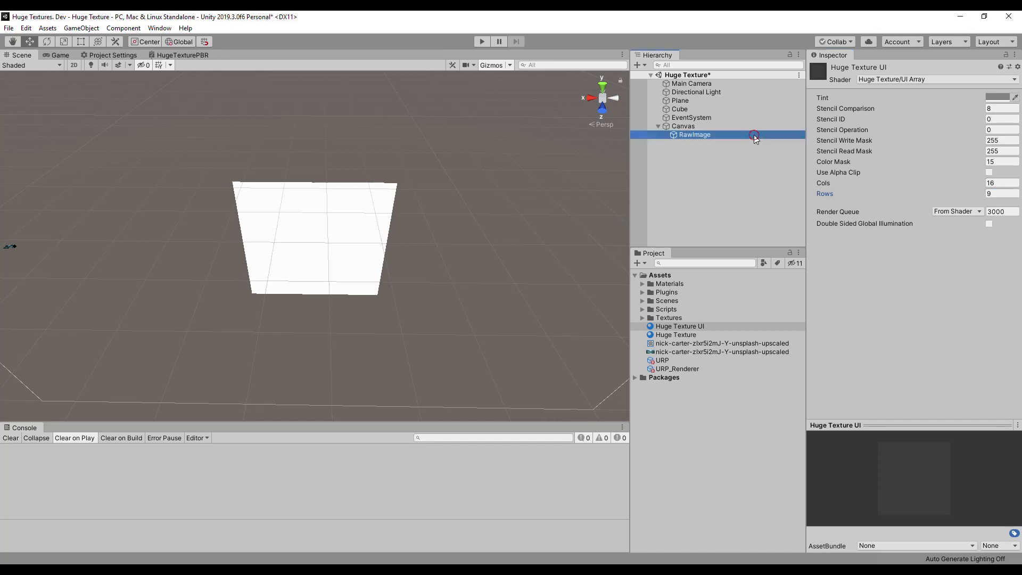
- Show the lake photo on RawImage via Huge Raw Image with the texture array and UI material
click(679, 325)
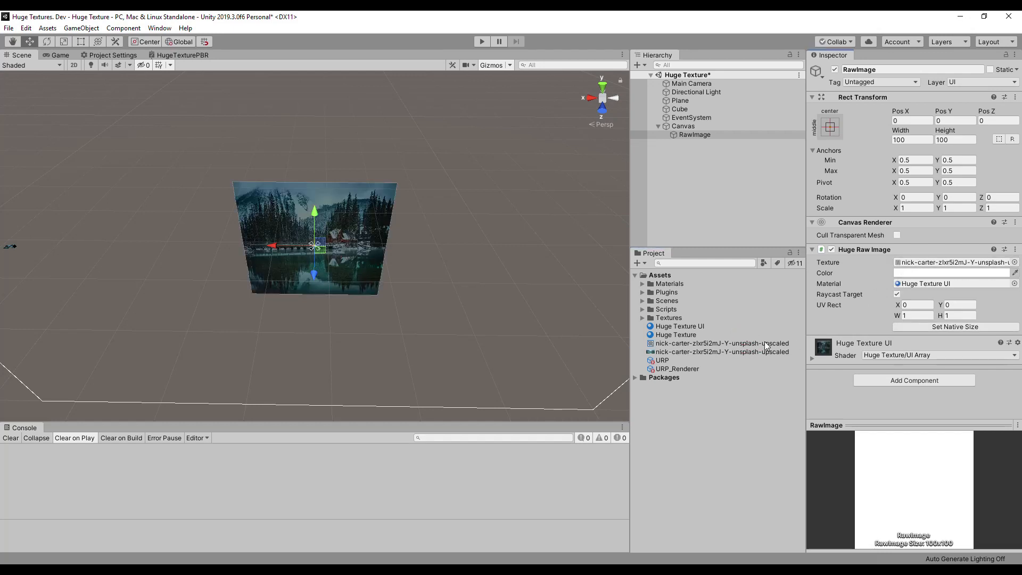
click(722, 360)
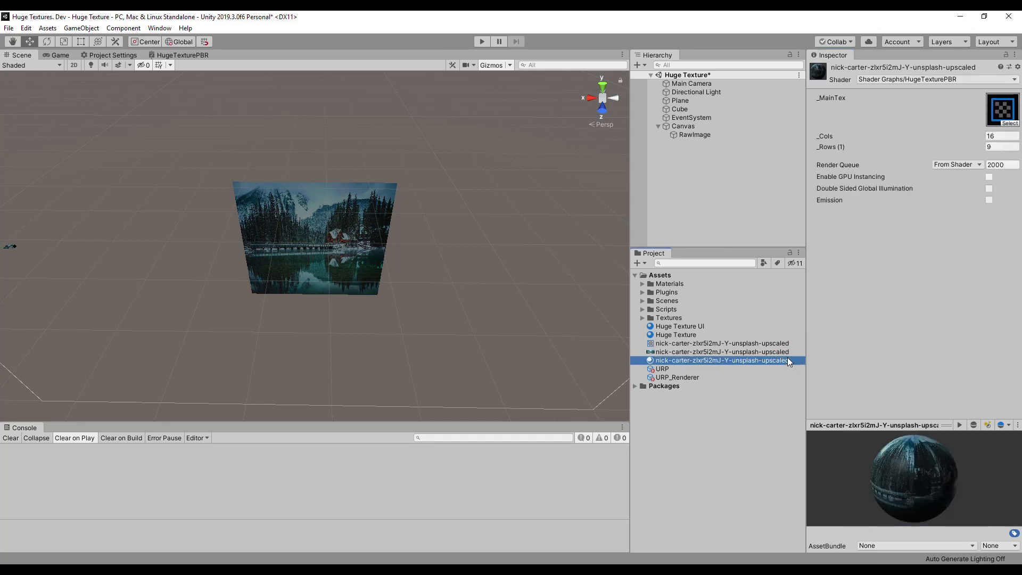